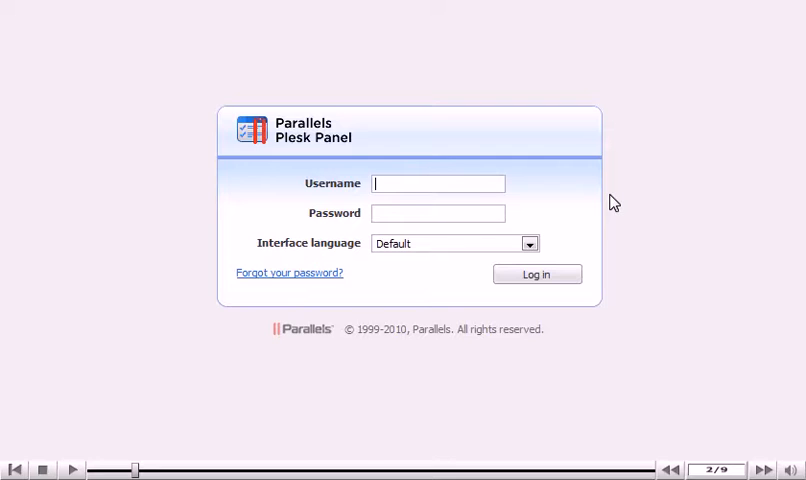
Step: Enter username 'admin' and the password, keeping the interface language at Default
type("admin")
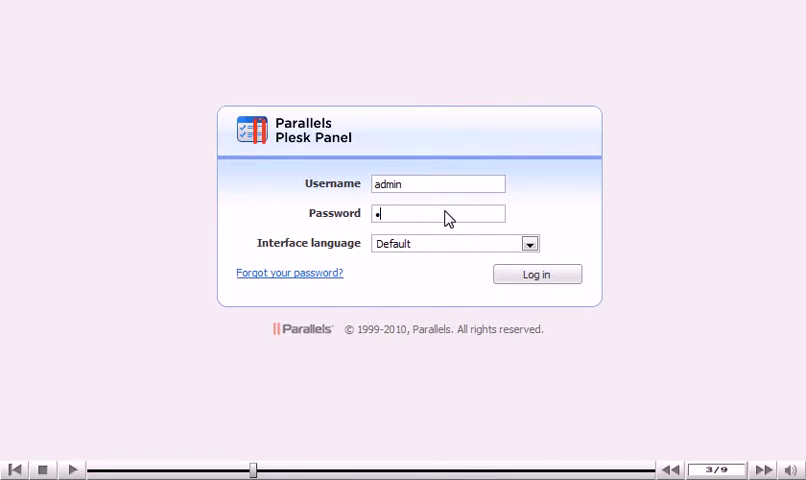
left_click(530, 244)
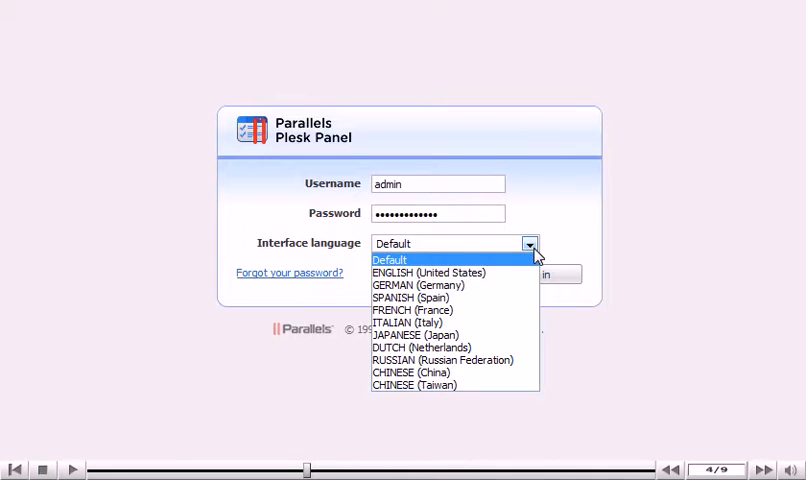
left_click(390, 260)
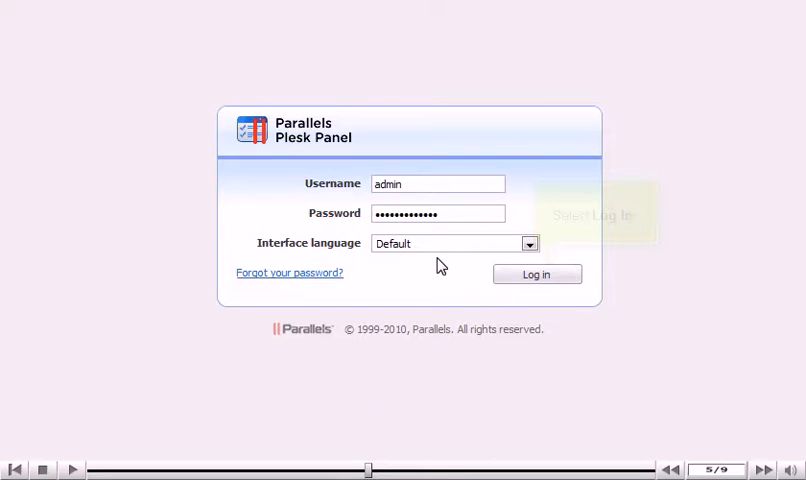
left_click(536, 274)
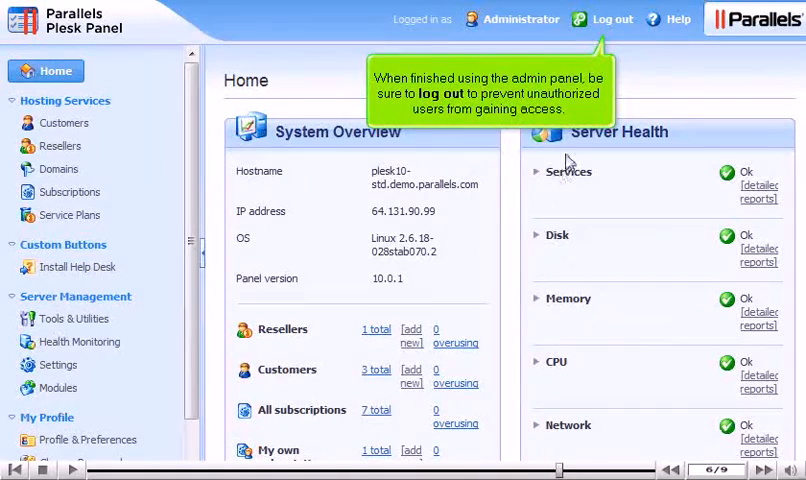
Step: Log out of the administrator session and confirm, returning to the empty login form
left_click(612, 20)
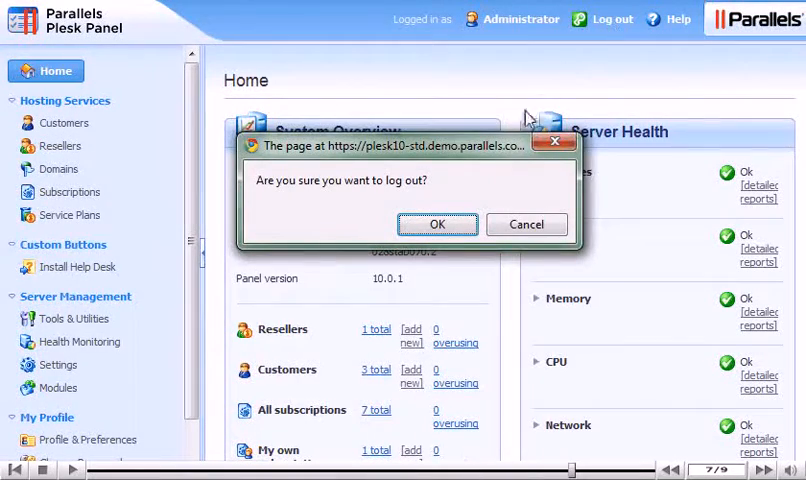
left_click(436, 224)
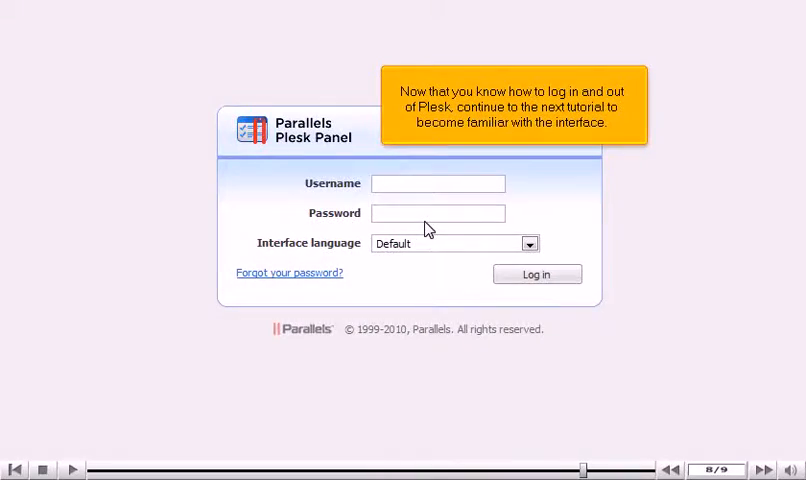